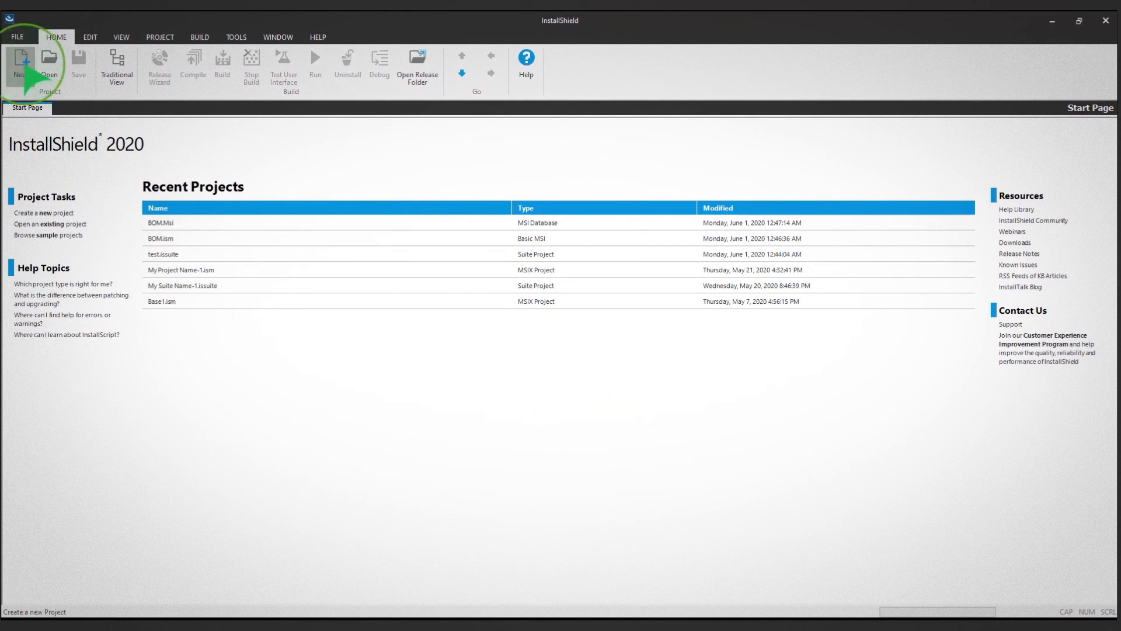
- Create a new Suite/Advanced UI project named 'Suite'
{"action": "left_click", "coordinate": [19, 68]}
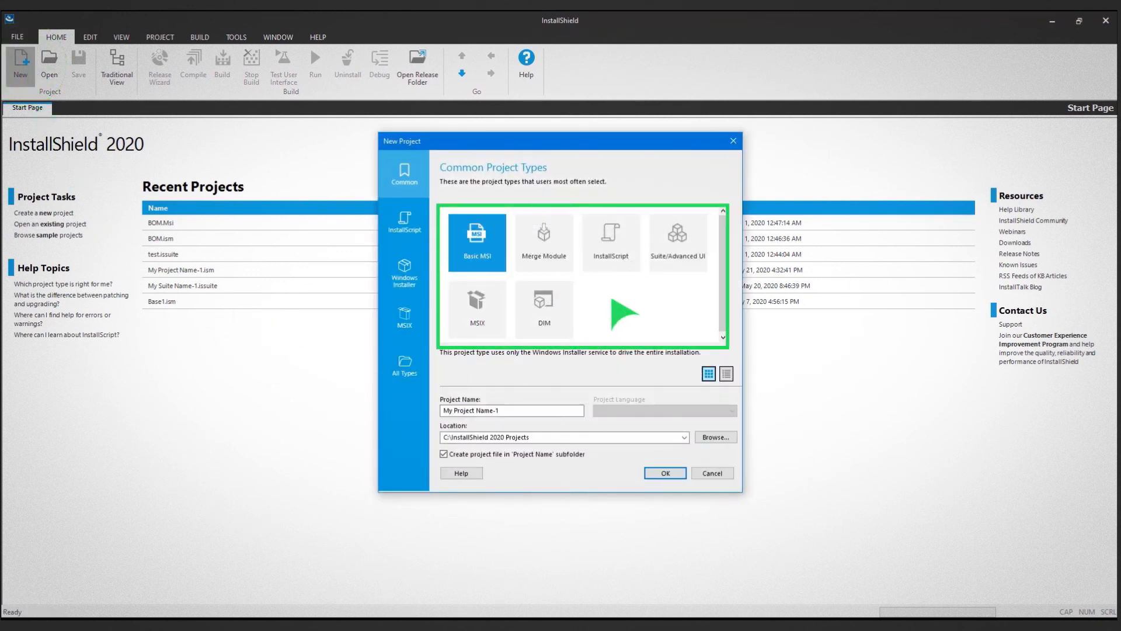
{"action": "left_click", "coordinate": [676, 242]}
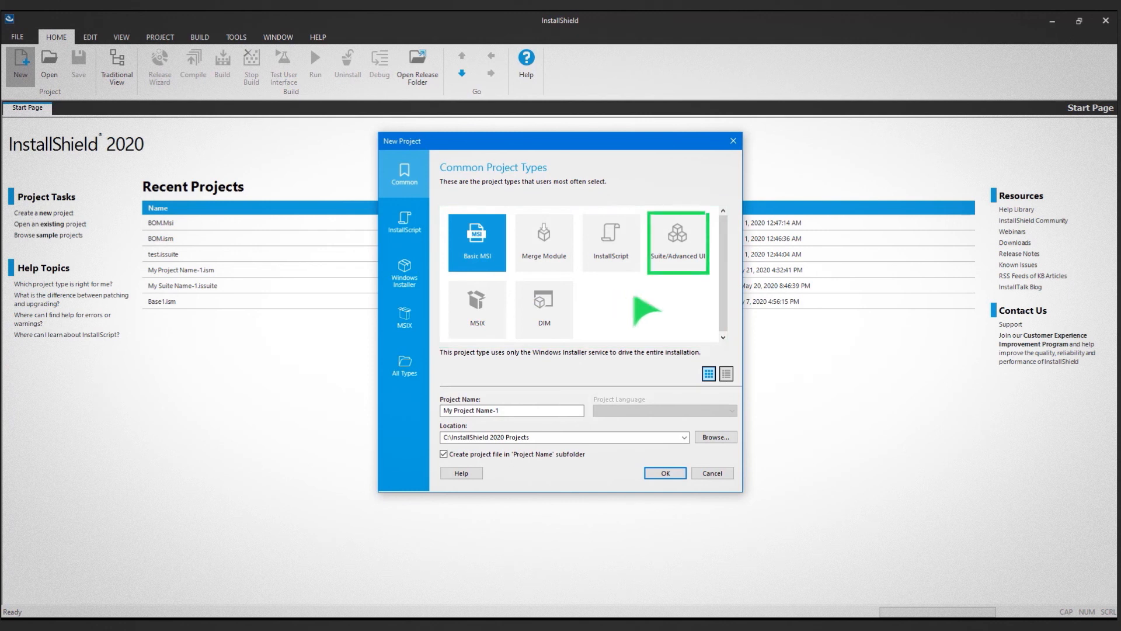
{"action": "left_click", "coordinate": [676, 242]}
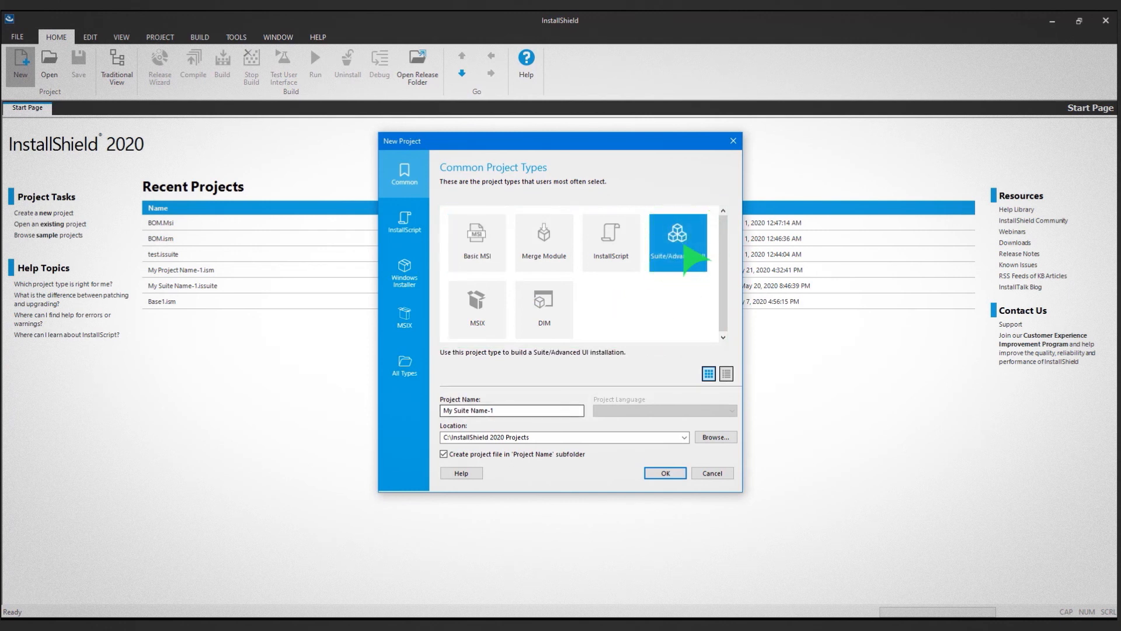
{"action": "type", "text": "Suite"}
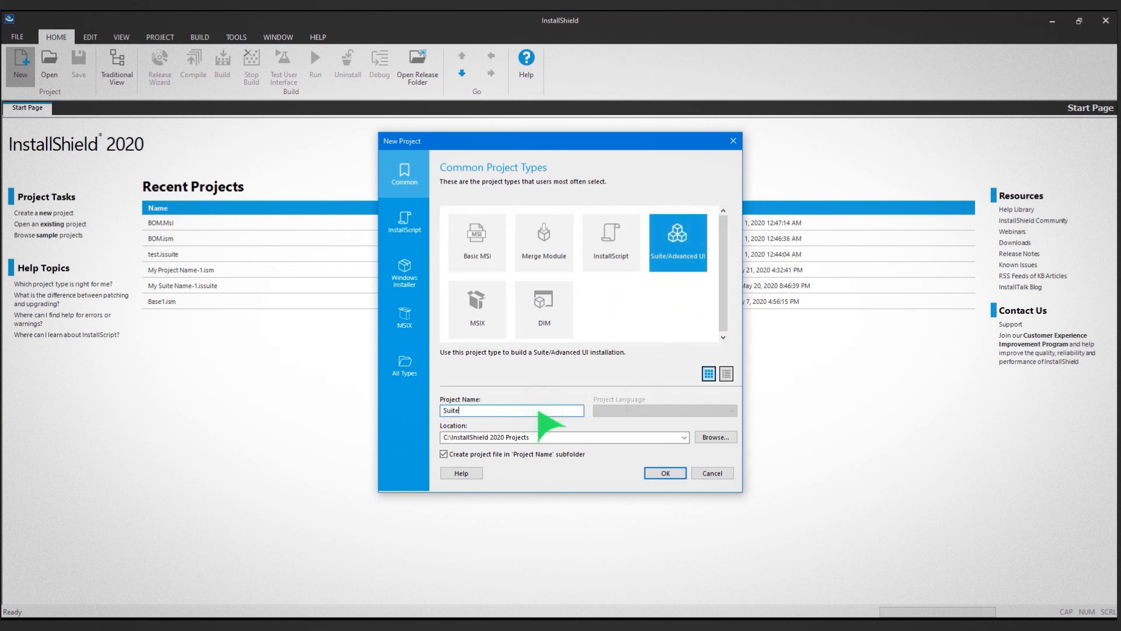
{"action": "left_click", "coordinate": [663, 472]}
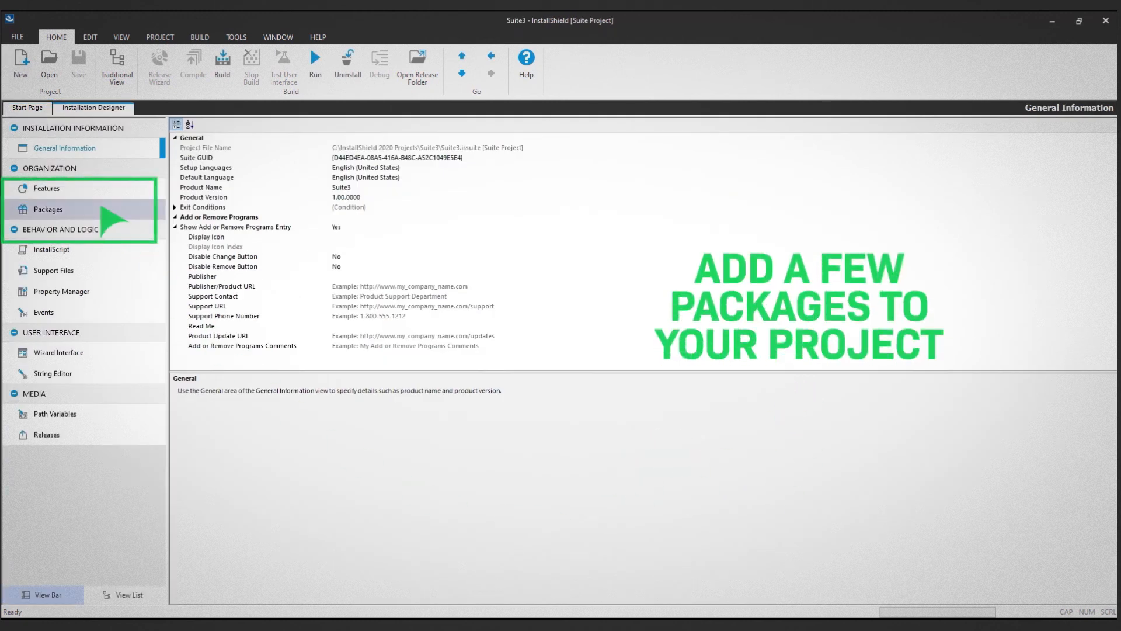
- Add 7zip.msi and BOM.Msi from Desktop\Suite as MSI packages
{"action": "left_click", "coordinate": [48, 211]}
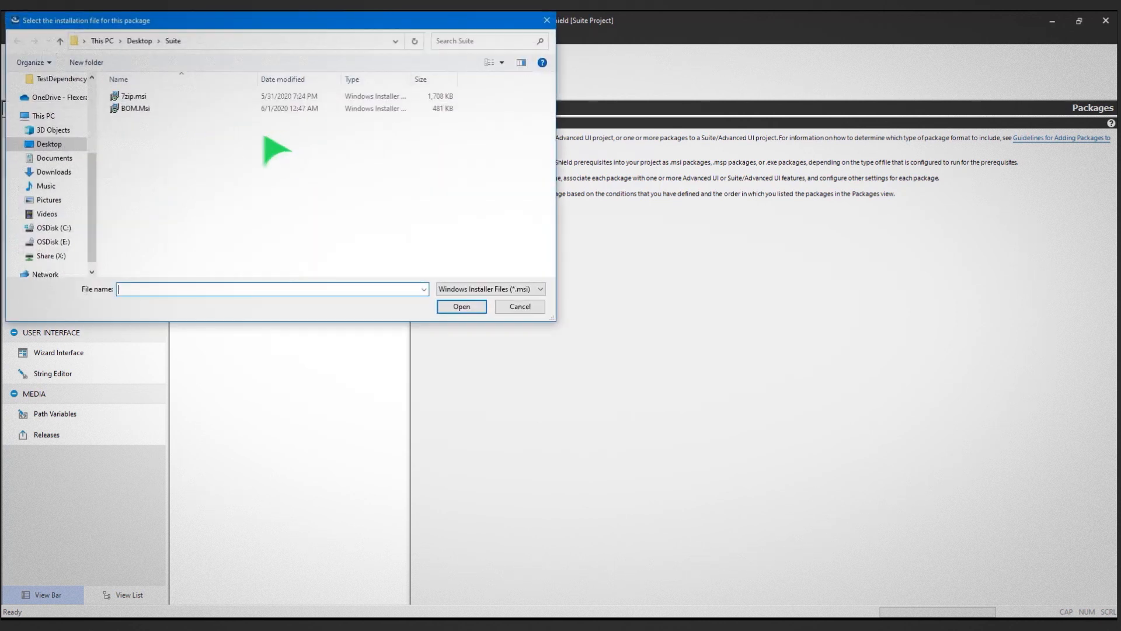
{"action": "left_click", "coordinate": [461, 306]}
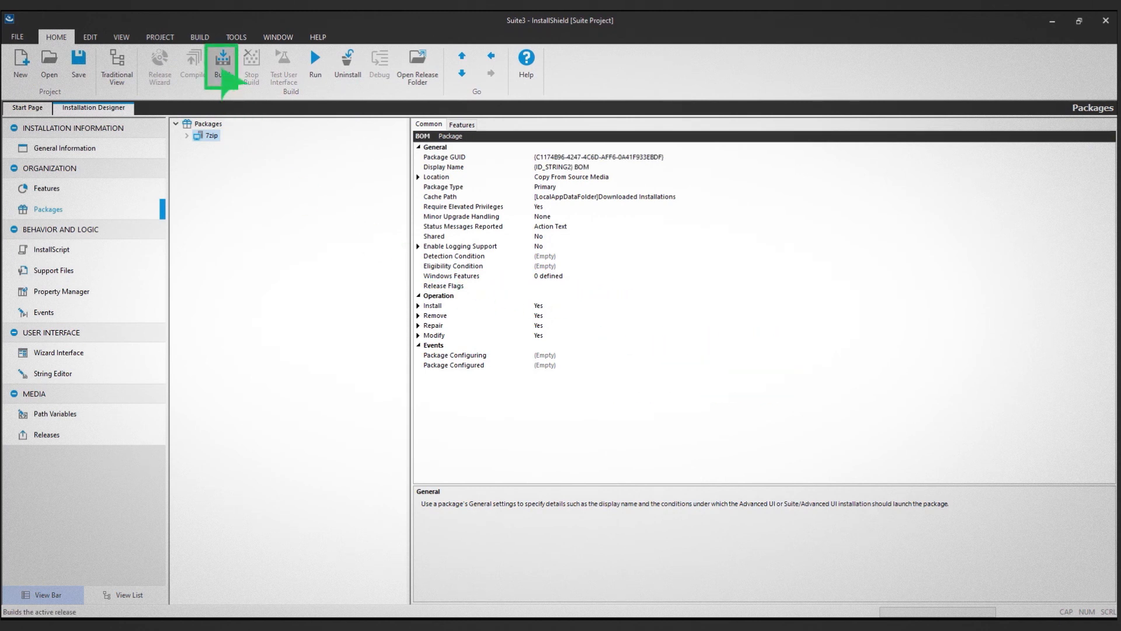
- Build the Suite3 release with 0 errors and run its installation wizard
{"action": "left_click", "coordinate": [222, 64]}
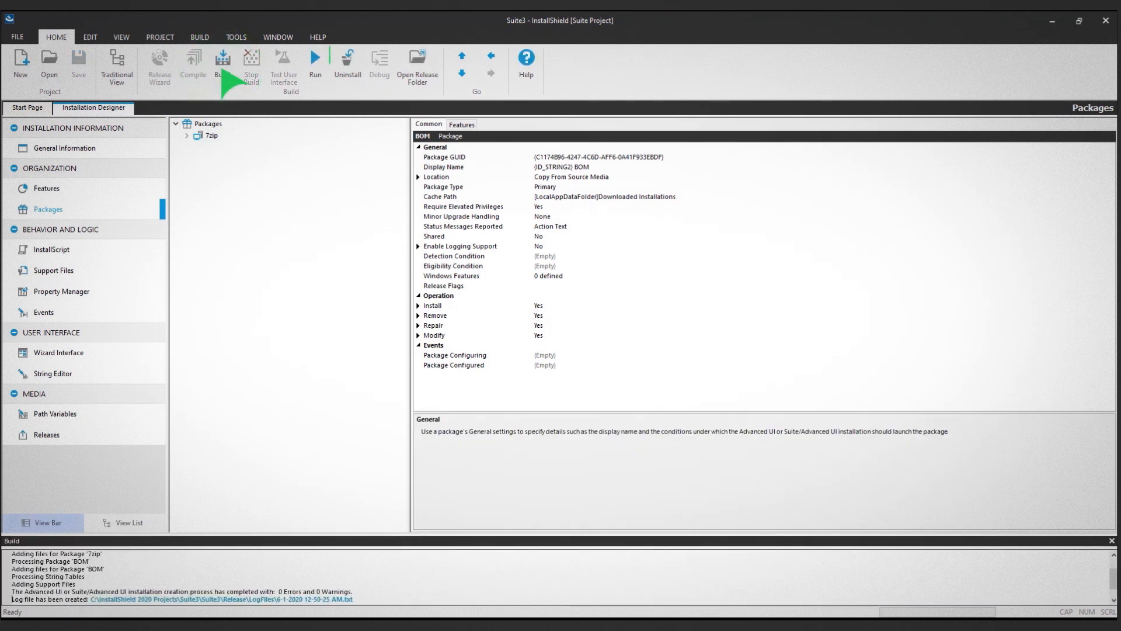
{"action": "mouse_move", "coordinate": [314, 61]}
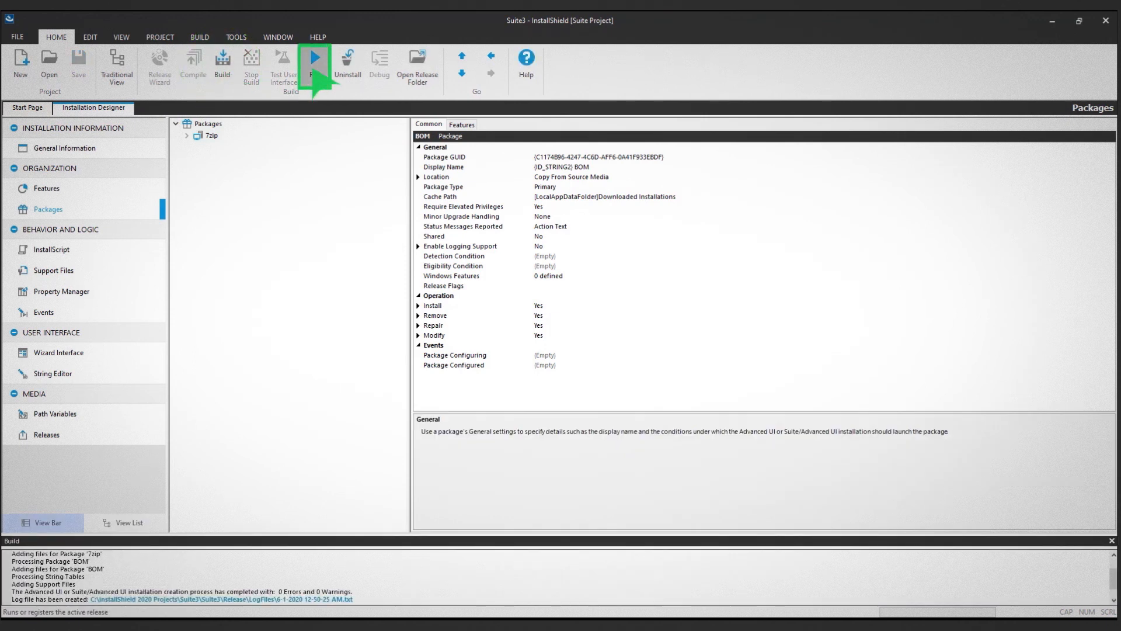
{"action": "left_click", "coordinate": [315, 60]}
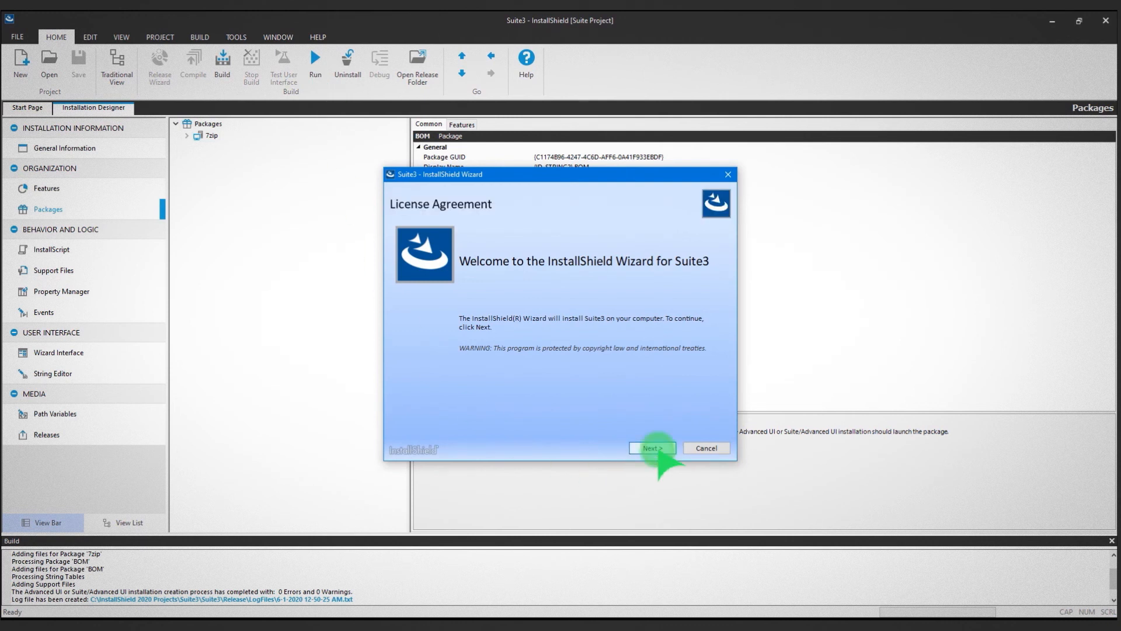